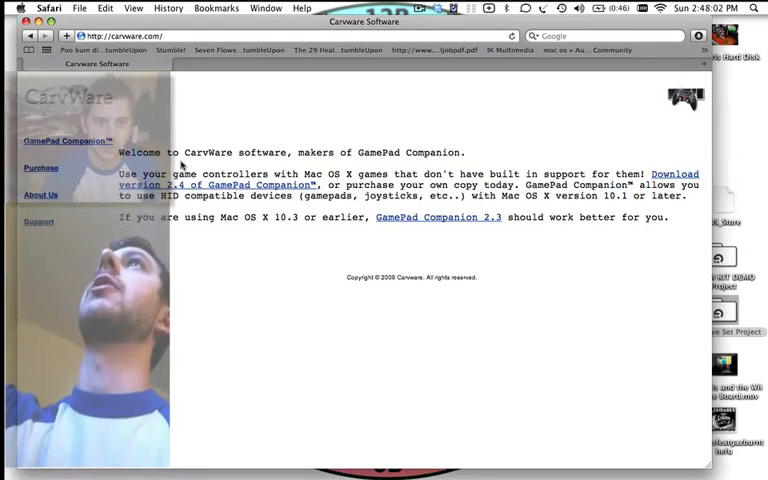
# Switch from the CarvWare site in Safari to the GamePad Companion settings.
pyautogui.click(18, 8)
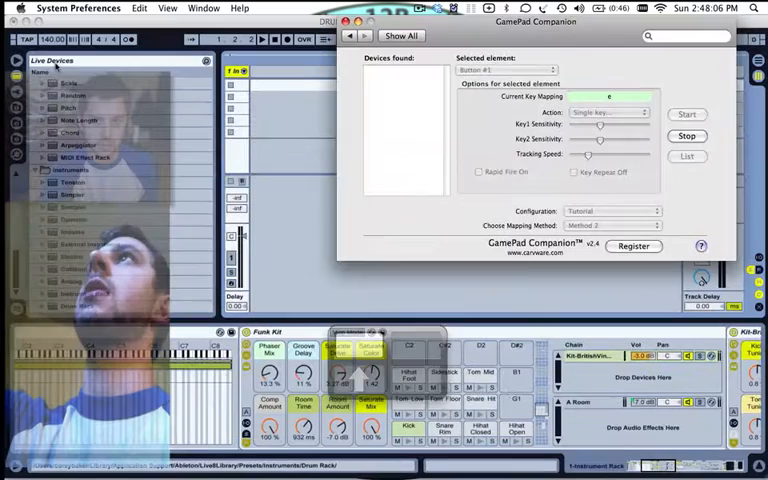
# Return to Show All and reopen the GamePad Companion pane listing the detected controllers.
pyautogui.click(400, 36)
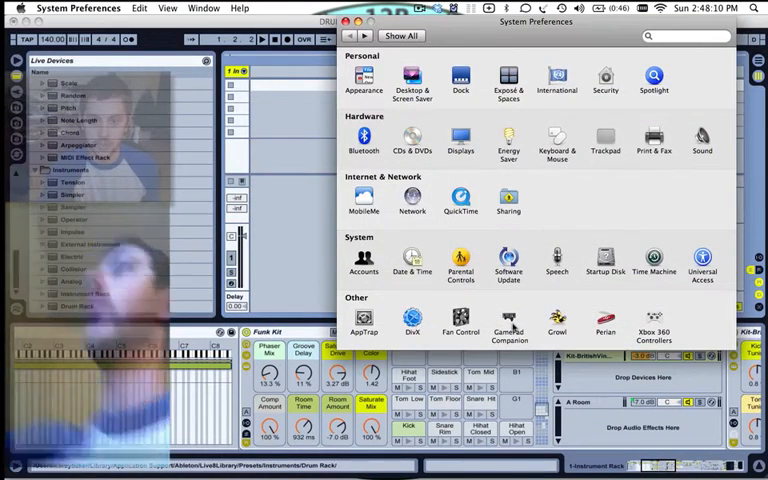
pyautogui.click(508, 320)
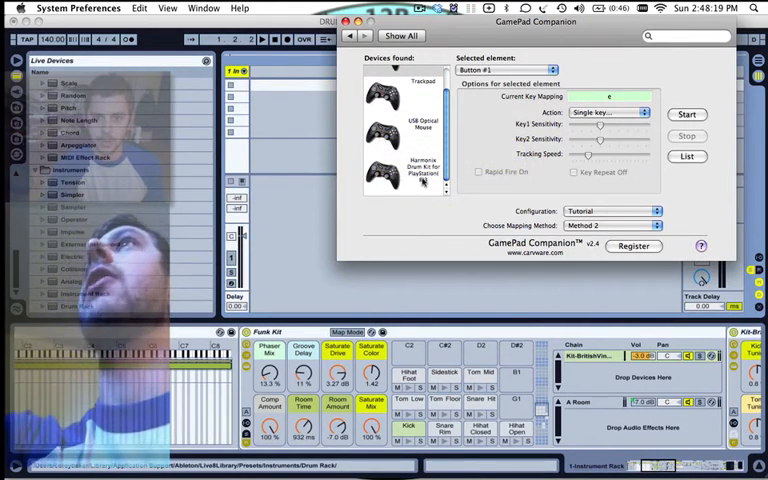
# Select the Harmonix Drum Kit and give its pad buttons Single key actions such as d.
pyautogui.click(400, 176)
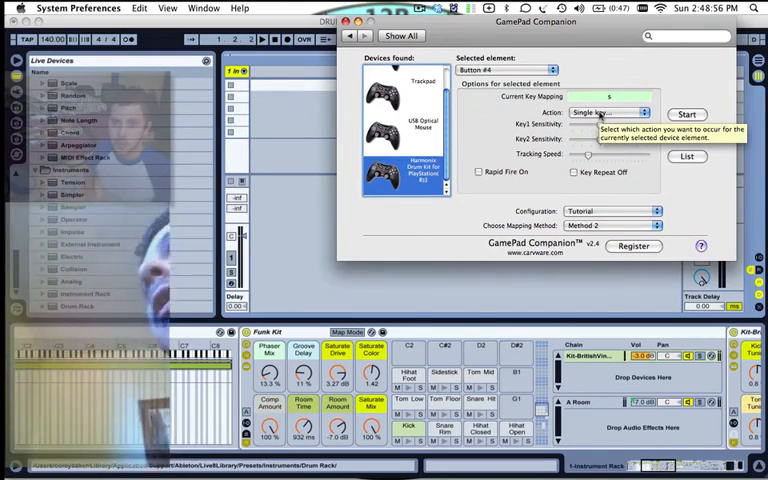
pyautogui.click(612, 112)
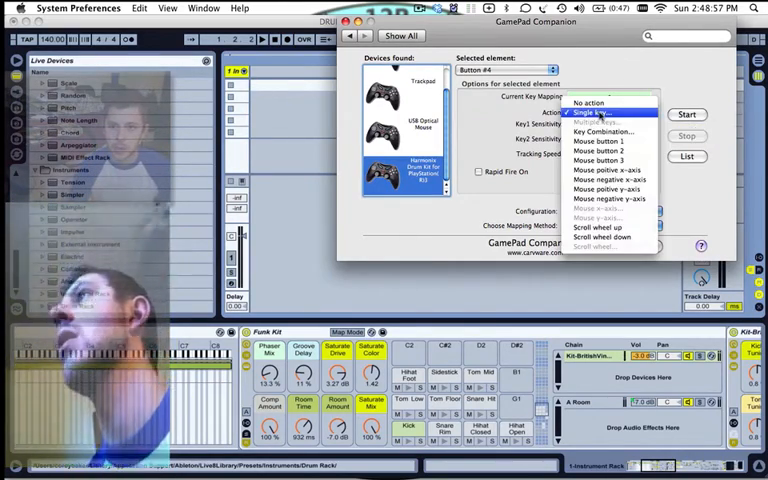
pyautogui.click(600, 112)
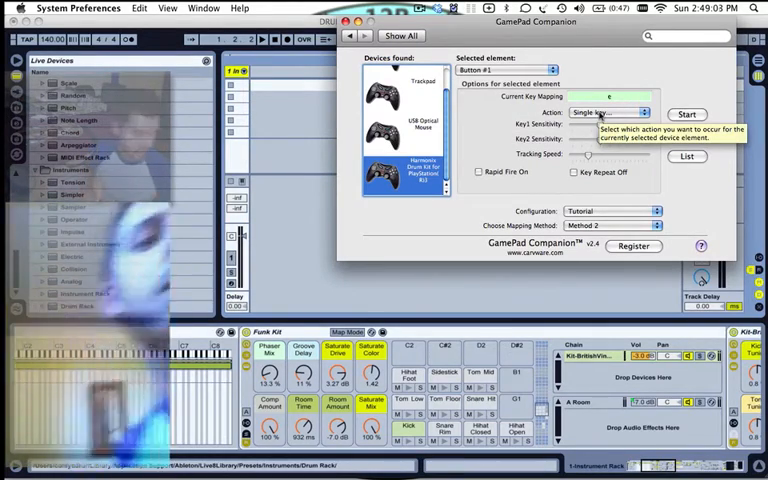
pyautogui.click(690, 112)
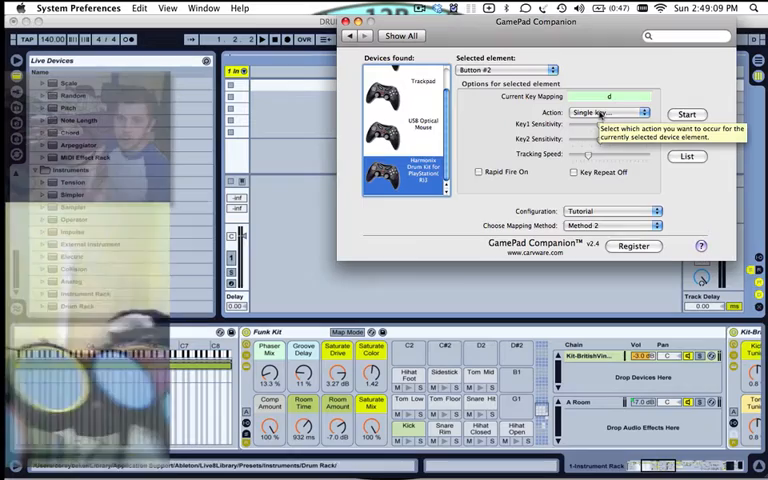
pyautogui.click(616, 112)
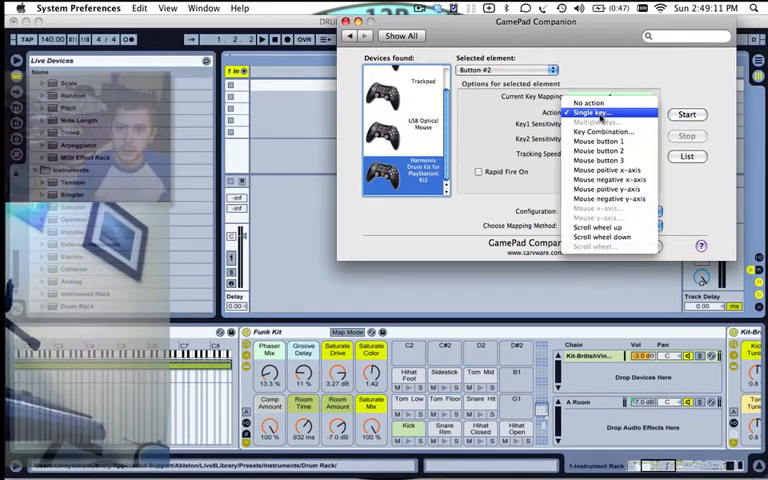
pyautogui.click(596, 114)
pyautogui.write('d')
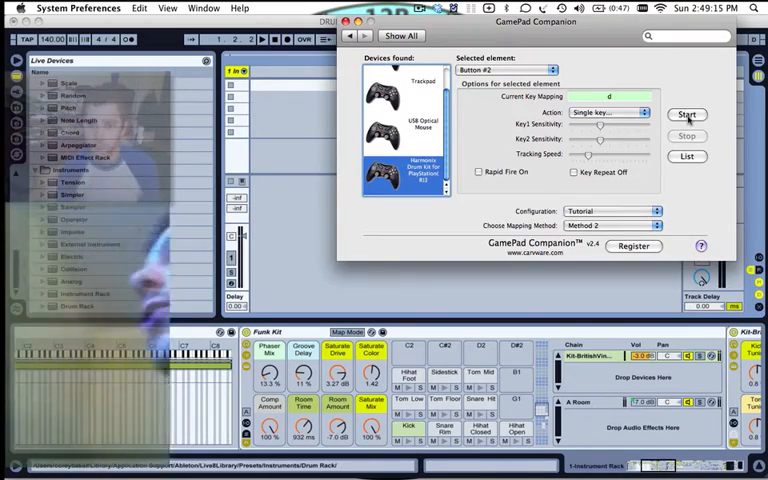
# Start the drum kit mapping so pad hits send keystrokes.
pyautogui.click(692, 114)
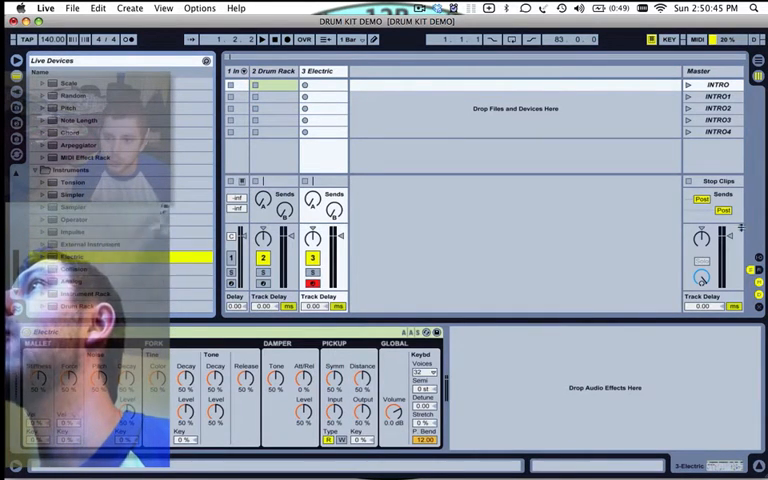
# Select the 2 Drum Rack track in the Drum Kit Demo set to show its In/Out routing.
pyautogui.click(320, 72)
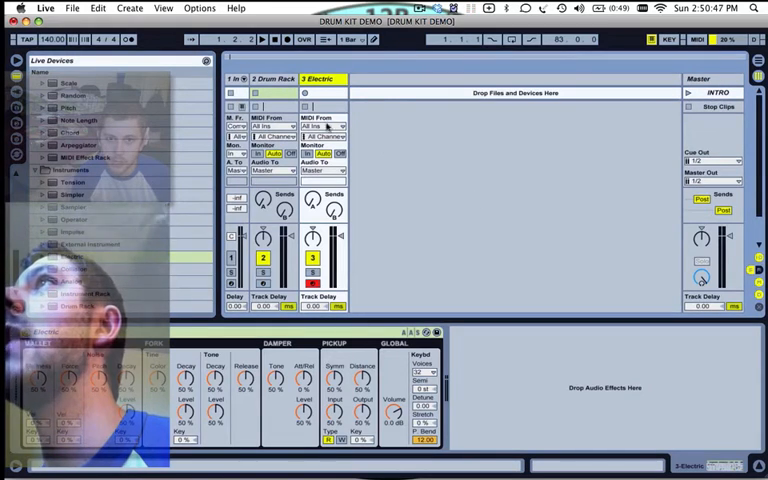